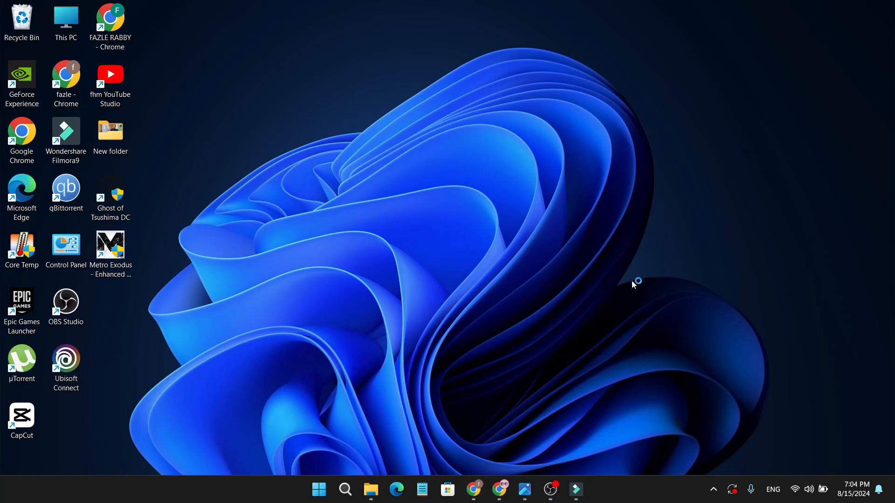
{"action": "mouse_move", "coordinate": [565, 377]}
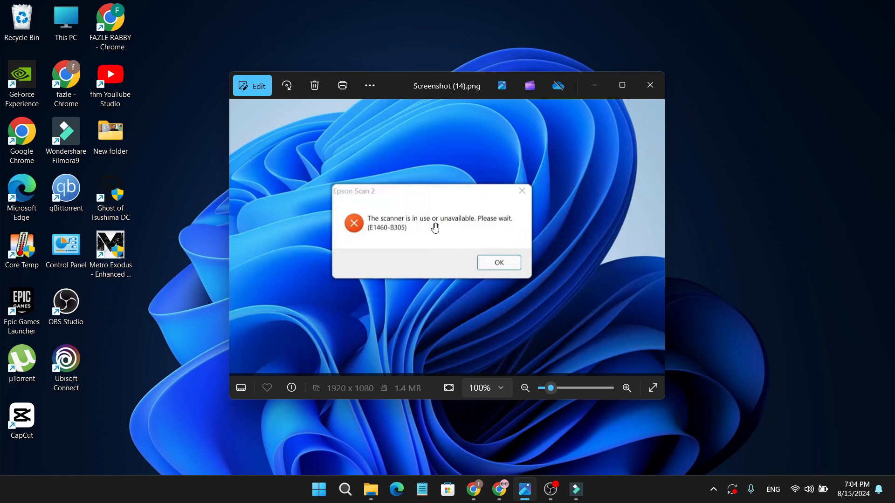
{"action": "mouse_move", "coordinate": [391, 239]}
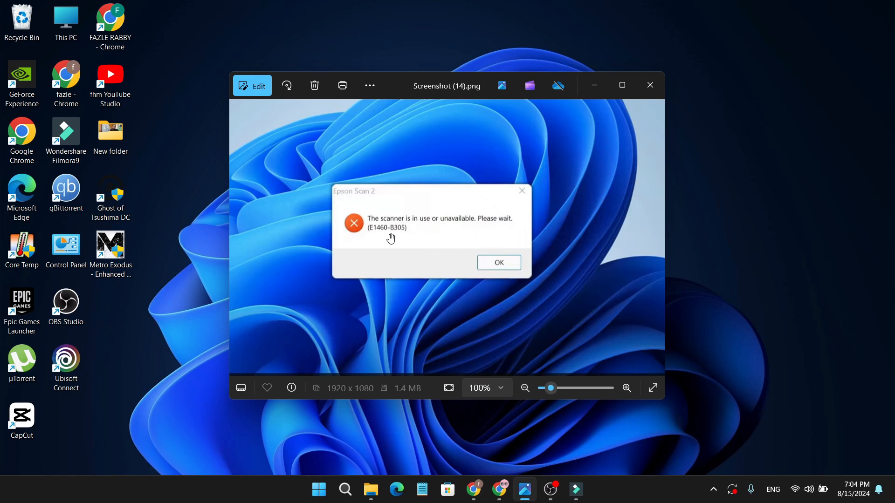
{"action": "mouse_move", "coordinate": [412, 235]}
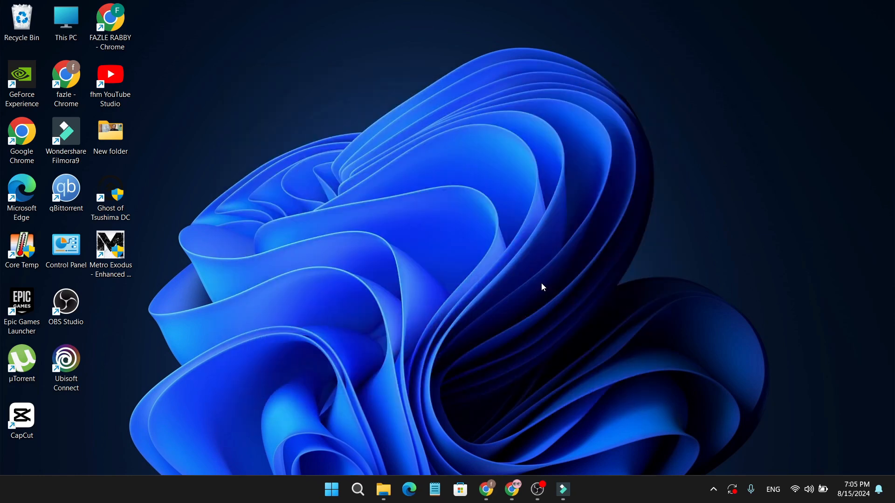
{"action": "mouse_move", "coordinate": [347, 401]}
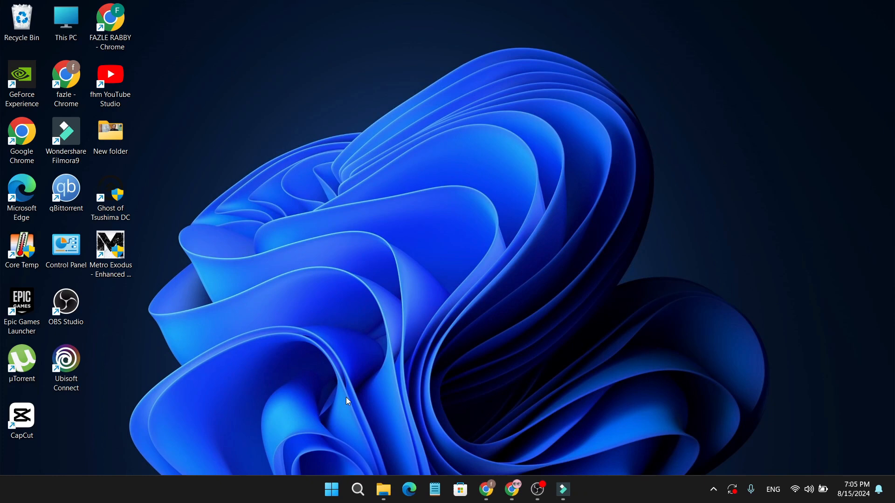
Search Windows for 'services' and launch the Services console.
{"action": "left_click", "coordinate": [357, 489]}
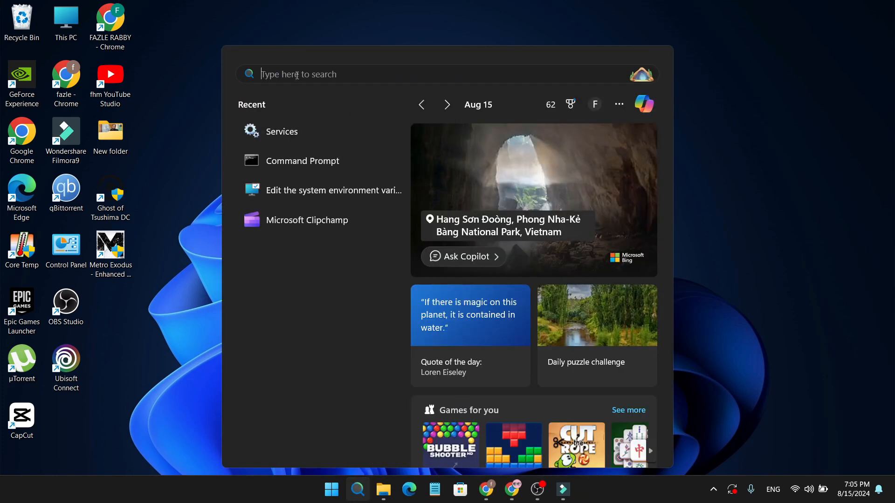
{"action": "type", "text": "services"}
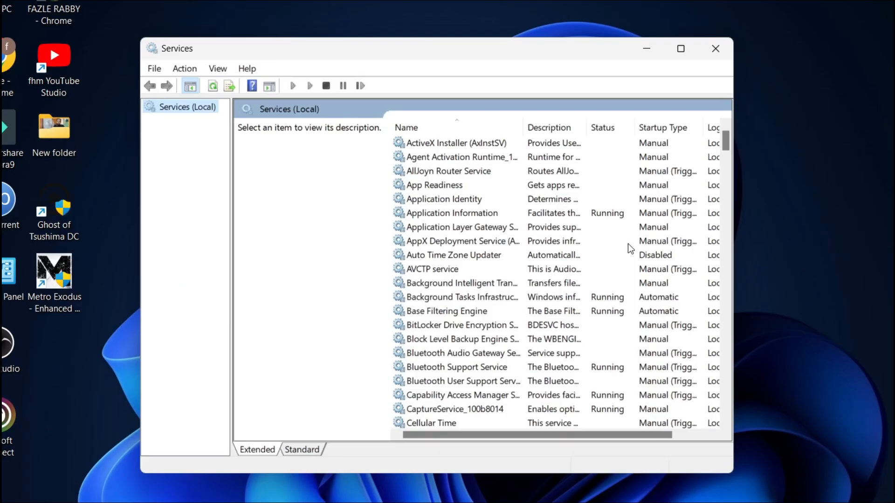
{"action": "mouse_move", "coordinate": [620, 253]}
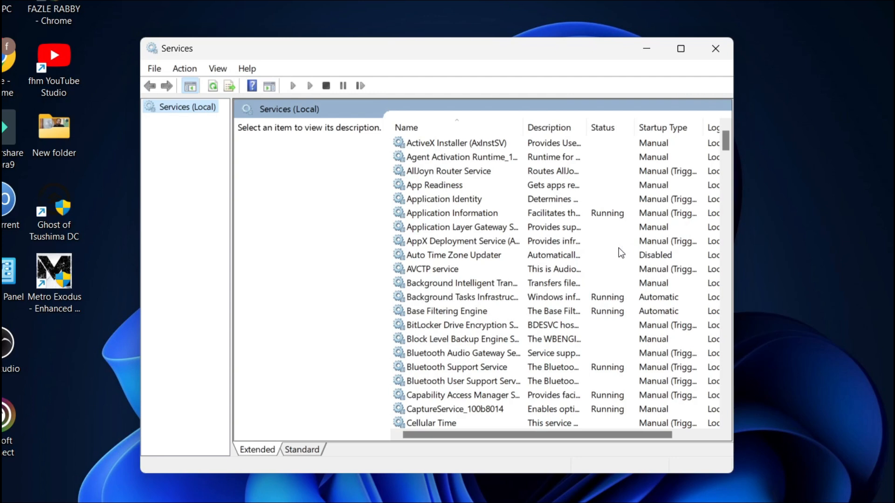
Scroll the services list down to Windows Image Acquisition (WIA).
{"action": "scroll", "scroll_direction": "down", "scroll_amount": 3}
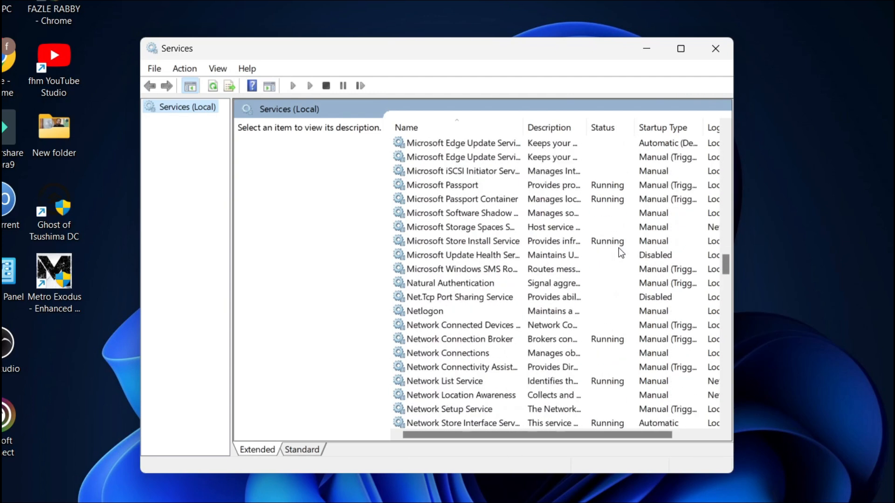
{"action": "scroll", "scroll_direction": "down", "scroll_amount": 3}
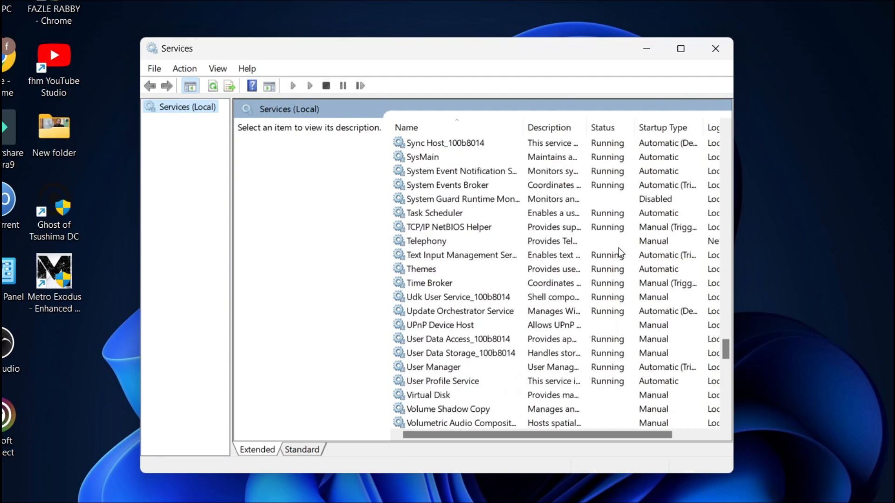
{"action": "scroll", "scroll_direction": "down", "scroll_amount": 3}
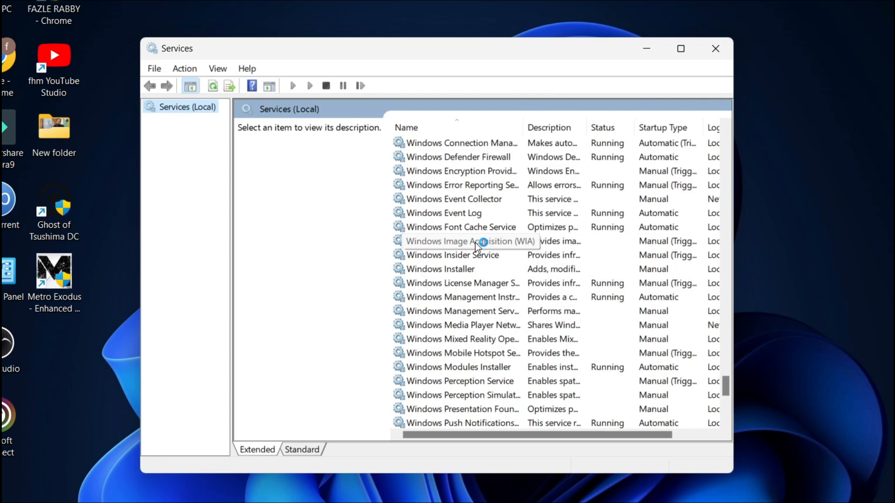
{"action": "mouse_move", "coordinate": [485, 268]}
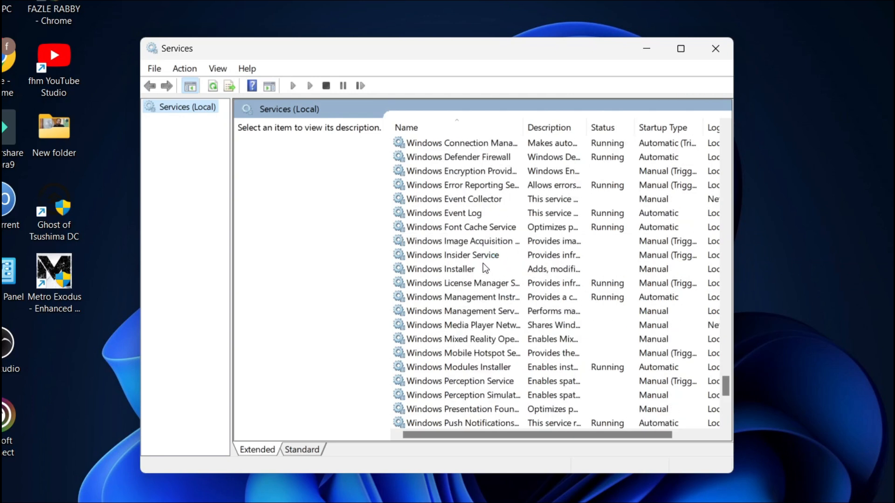
{"action": "mouse_move", "coordinate": [470, 302]}
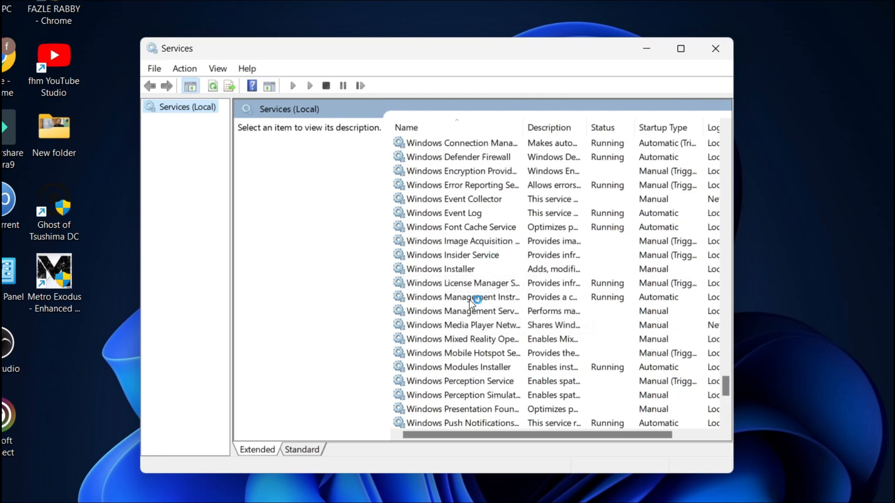
Restart the WIA service via Stop/Start with Automatic startup, then apply and confirm its properties.
{"action": "double_click", "coordinate": [462, 240]}
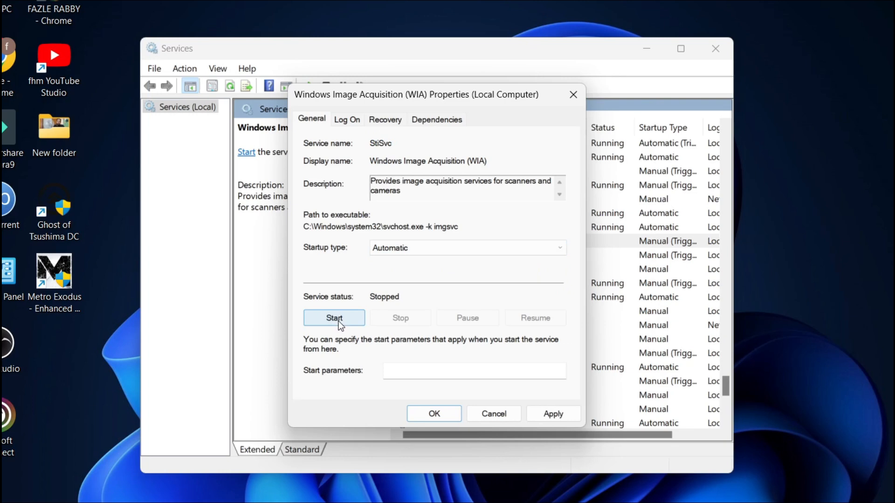
{"action": "left_click", "coordinate": [334, 317]}
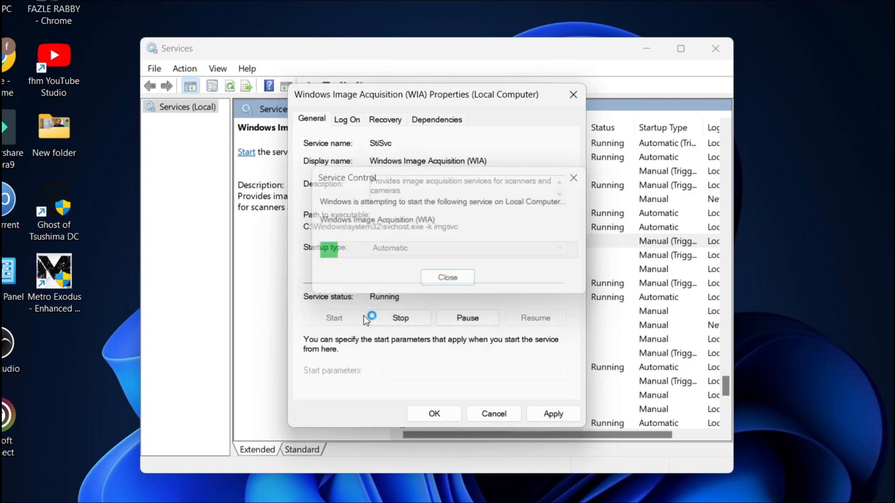
{"action": "left_click", "coordinate": [399, 318]}
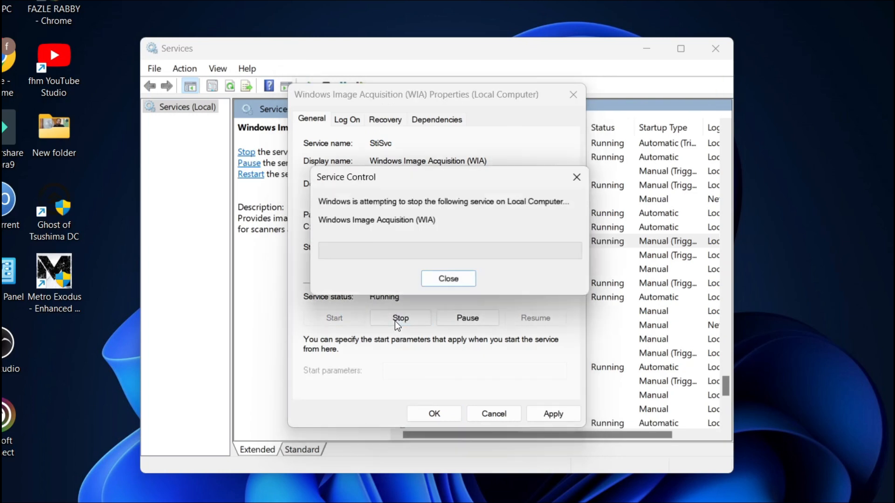
{"action": "left_click", "coordinate": [448, 278]}
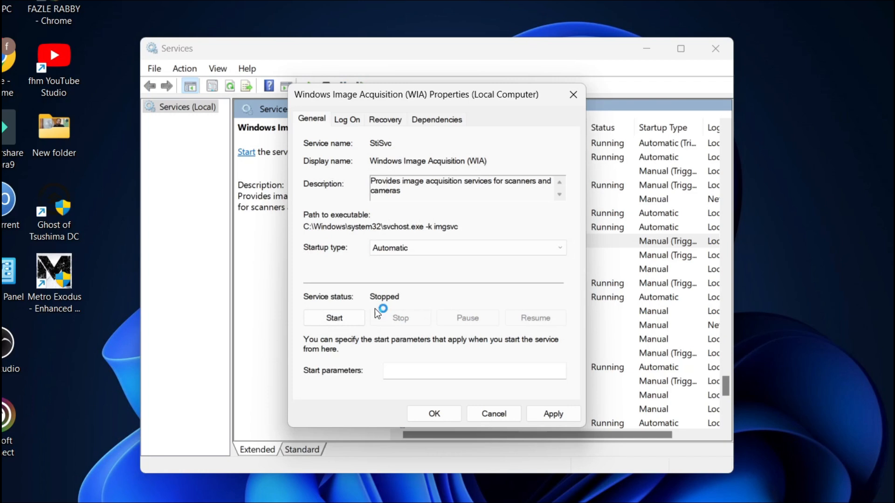
{"action": "left_click", "coordinate": [334, 318]}
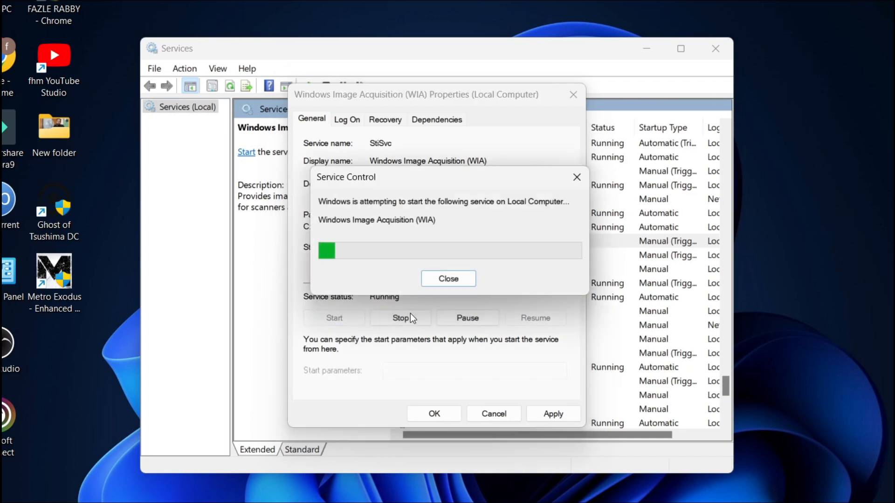
{"action": "left_click", "coordinate": [448, 278]}
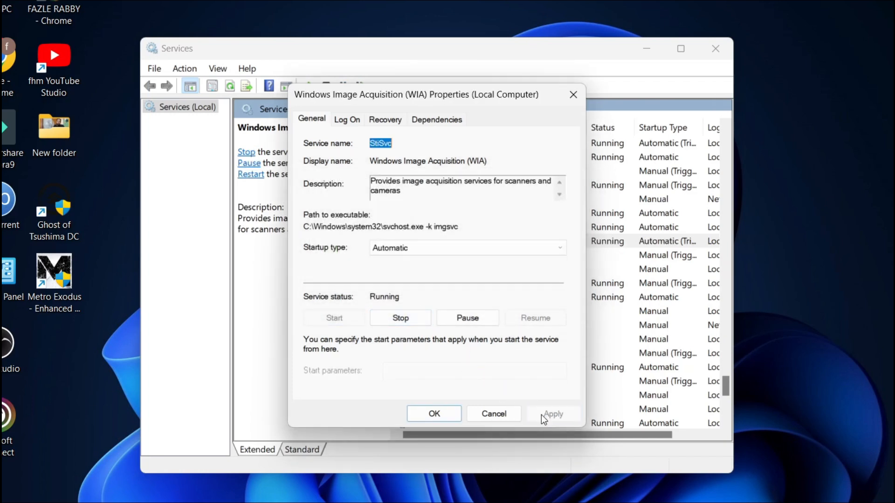
{"action": "left_click", "coordinate": [433, 414]}
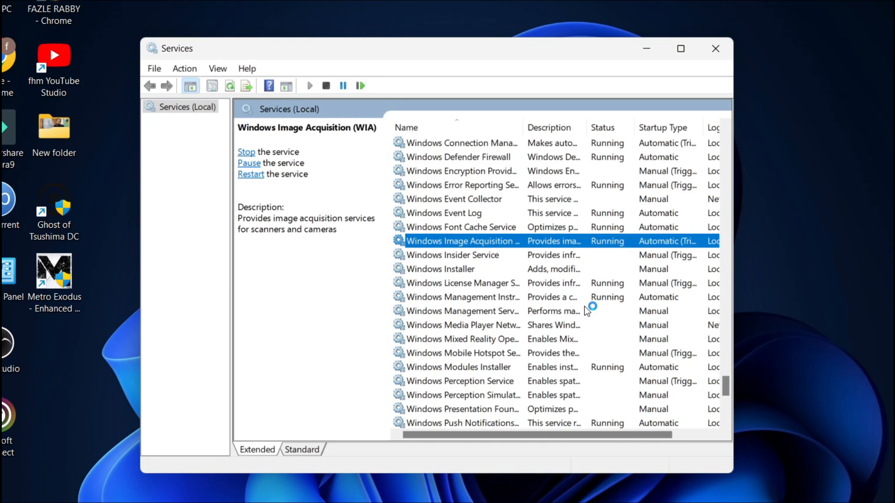
{"action": "mouse_move", "coordinate": [591, 311]}
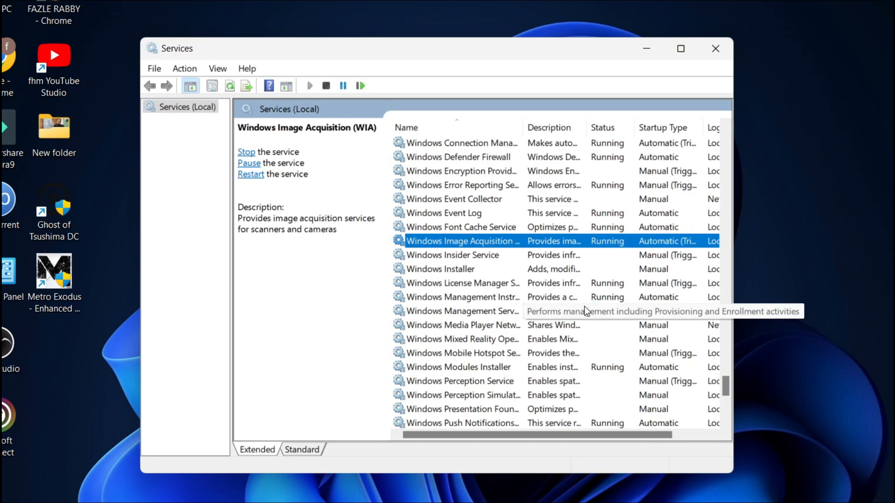
{"action": "mouse_move", "coordinate": [594, 302]}
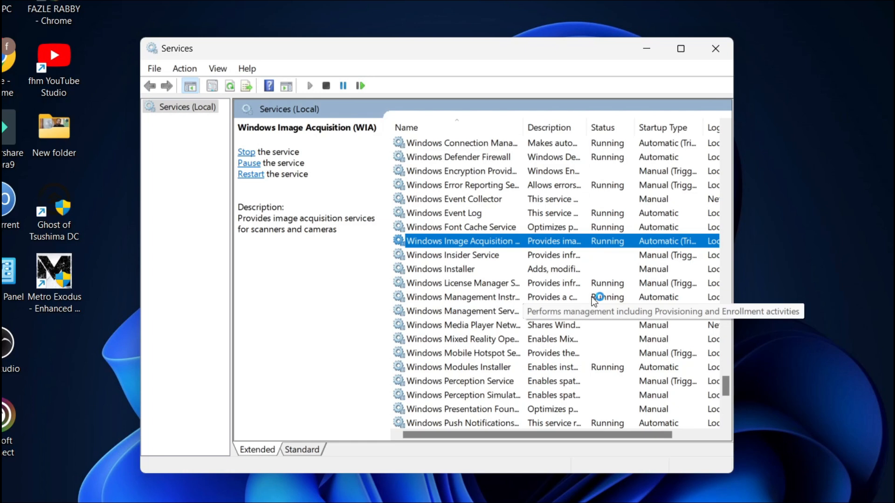
Close the Services console, leaving WIA running on automatic startup.
{"action": "left_click", "coordinate": [715, 48]}
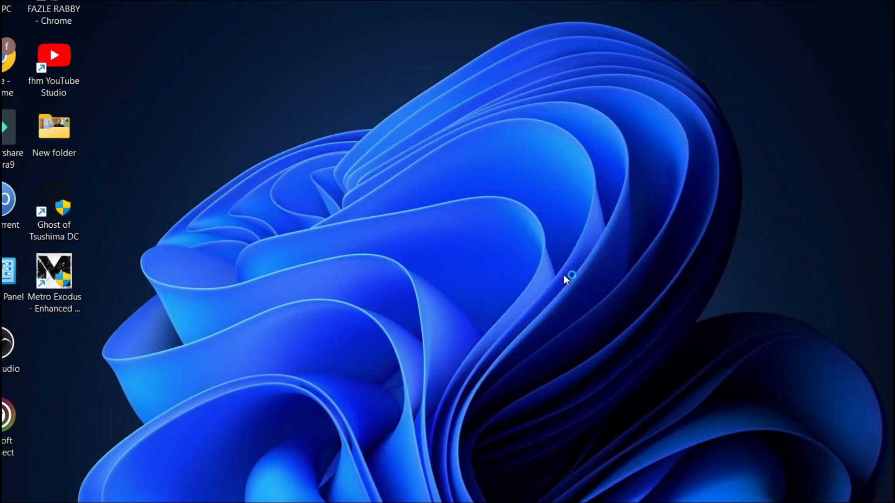